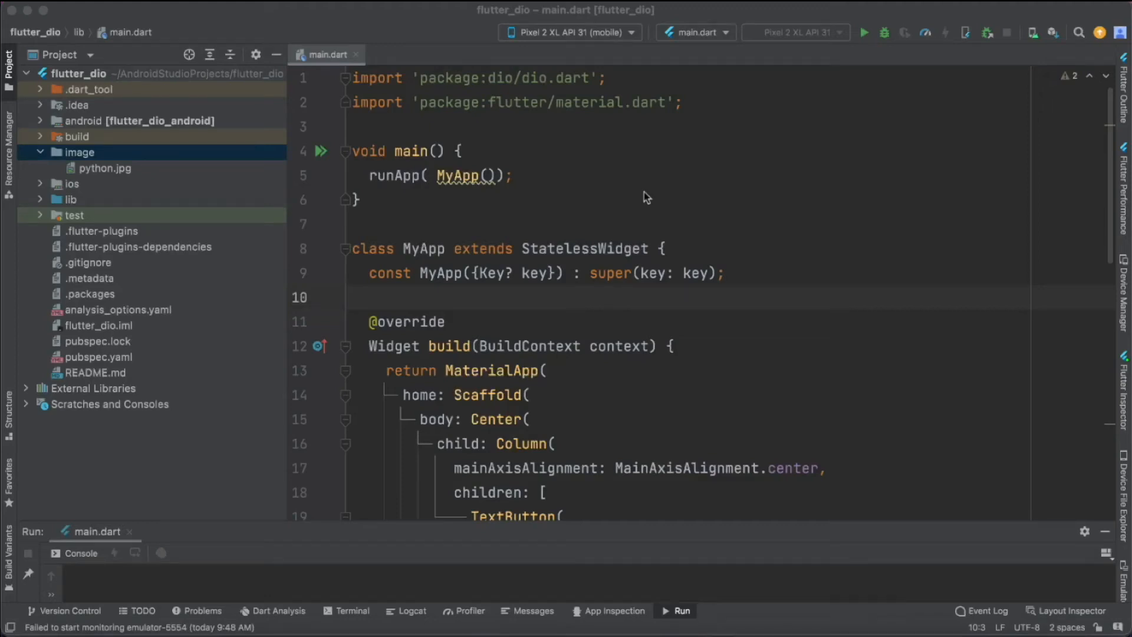
Scroll main.dart down to the fetchData function near the end of the file.
scroll(down, 3)
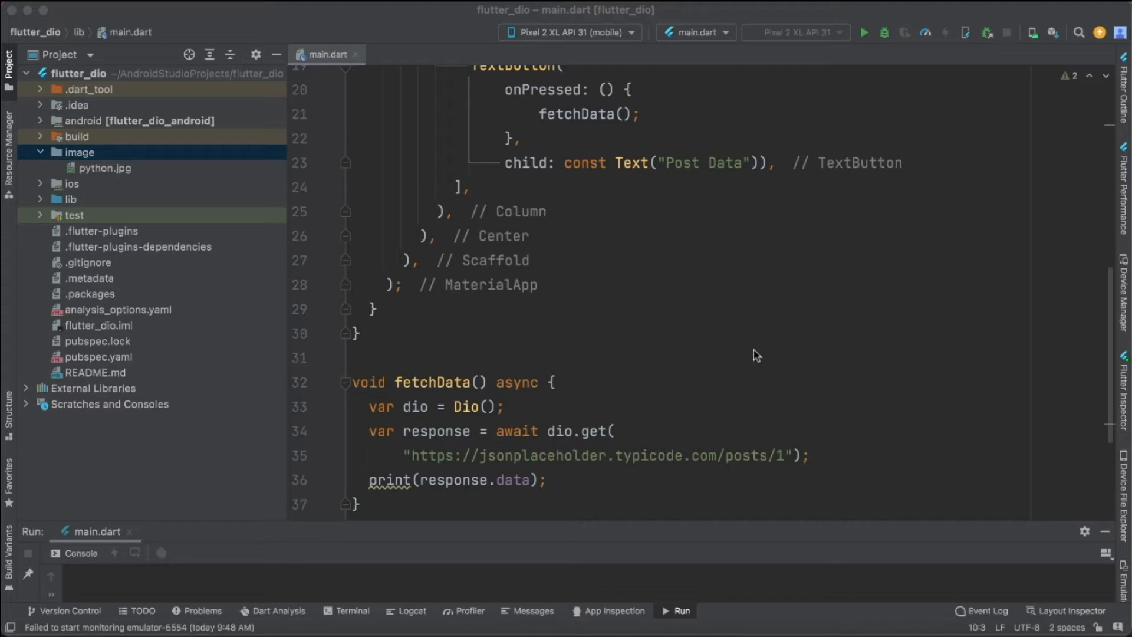
scroll(down, 3)
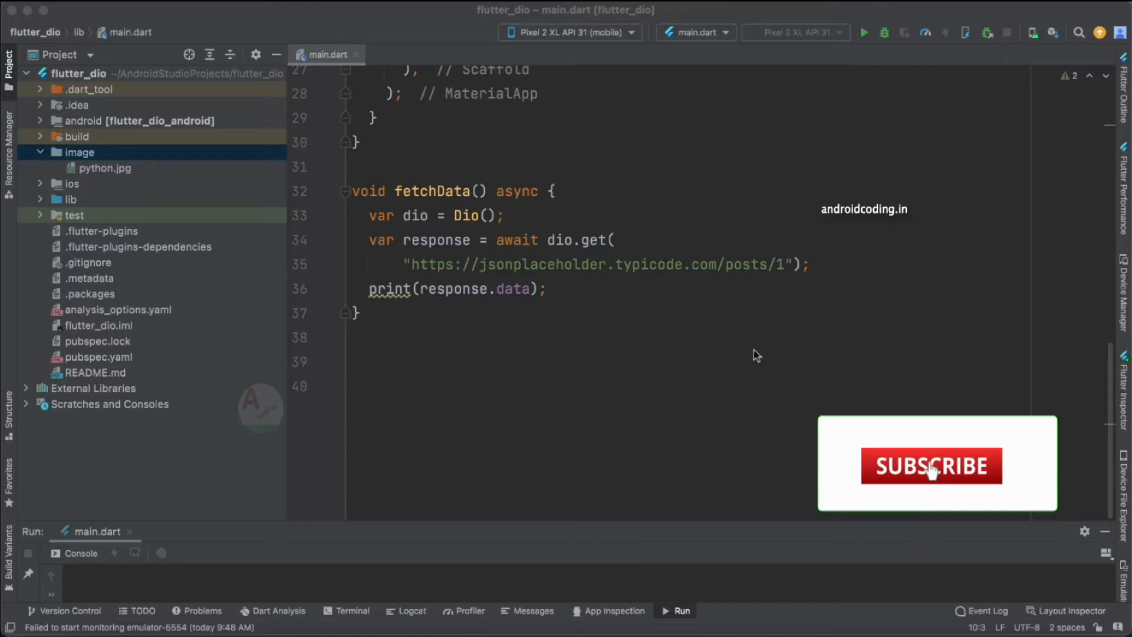
Return to MyApp's build method showing the Post Data button code.
click(932, 466)
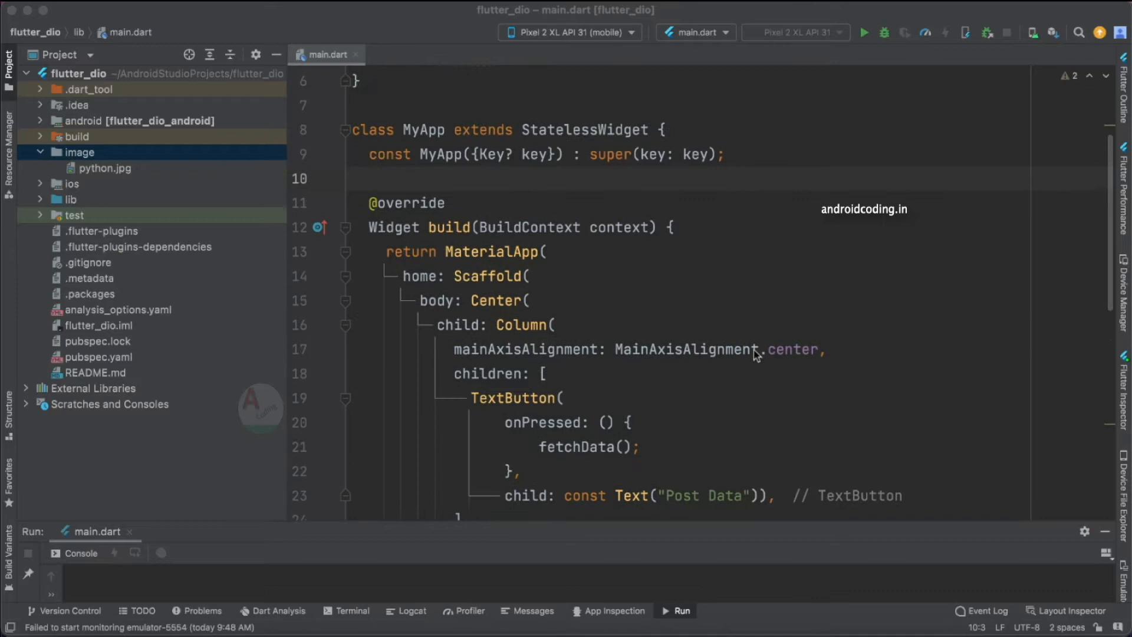
Scroll past build() to the fetchData GET request on jsonplaceholder posts/1.
scroll(down, 3)
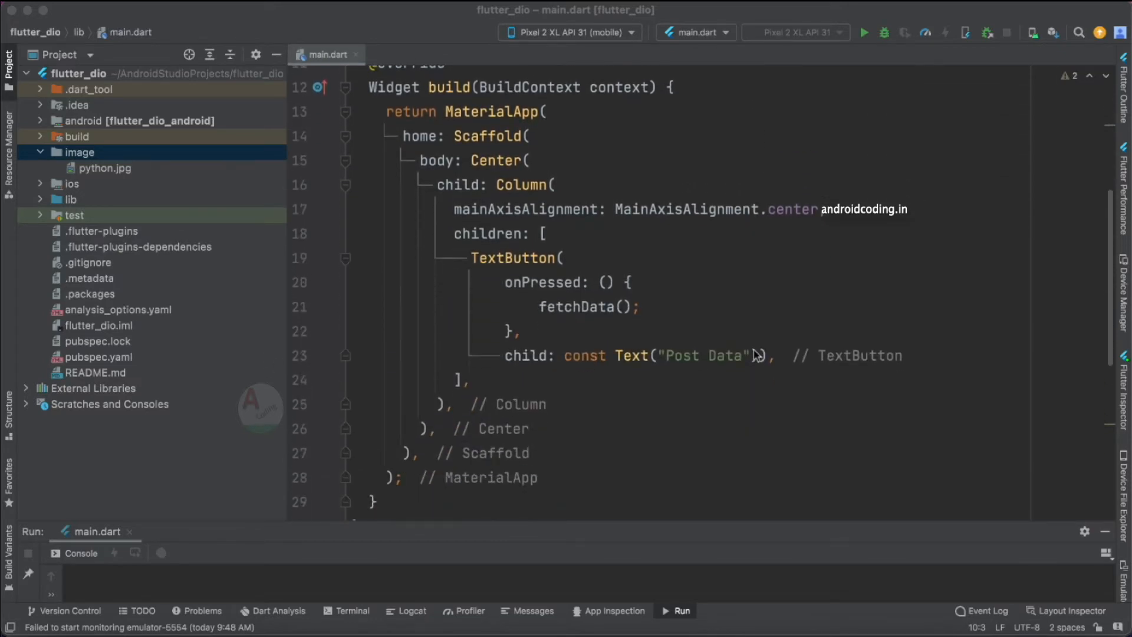
scroll(down, 3)
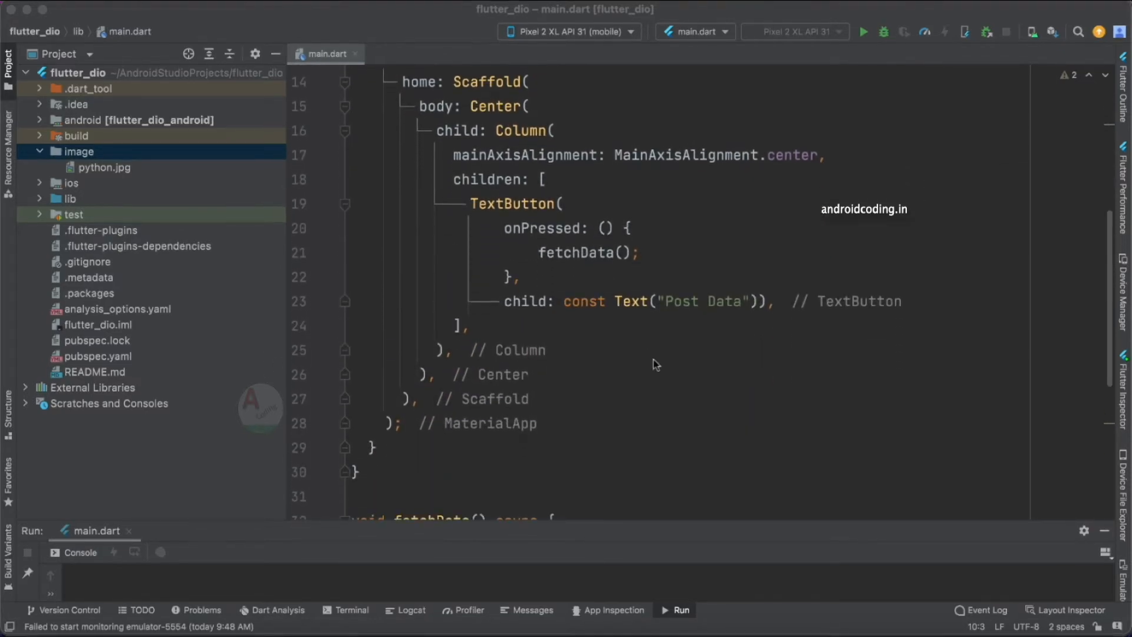
scroll(down, 3)
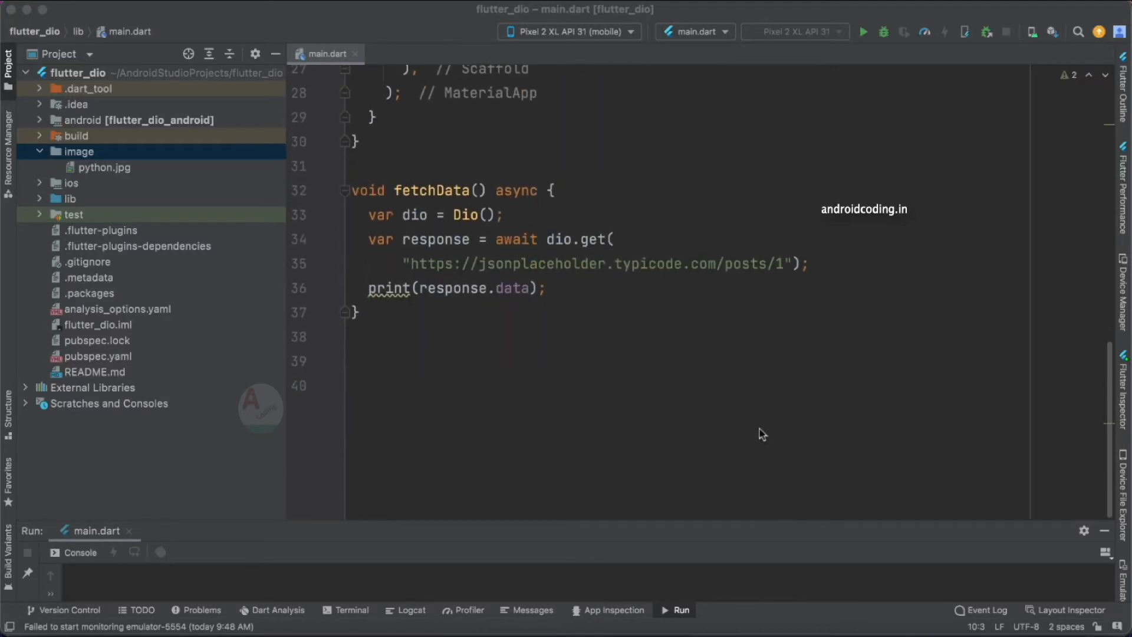
mouse_move(636, 387)
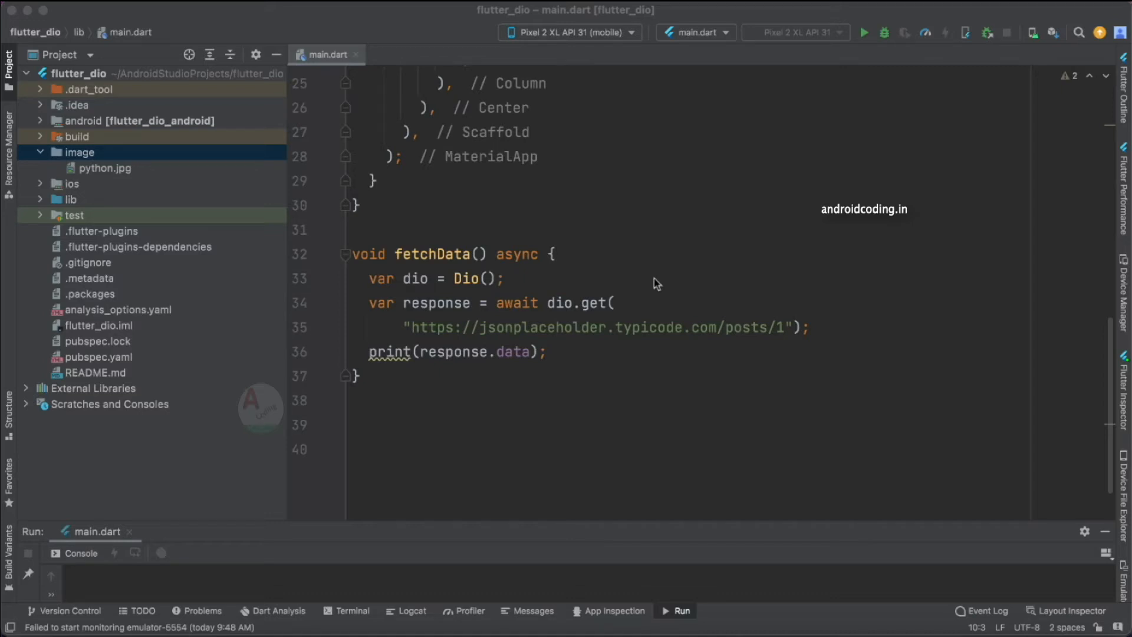
Replace dio.get with dio.put in fetchData's posts/1 request.
double_click(597, 303)
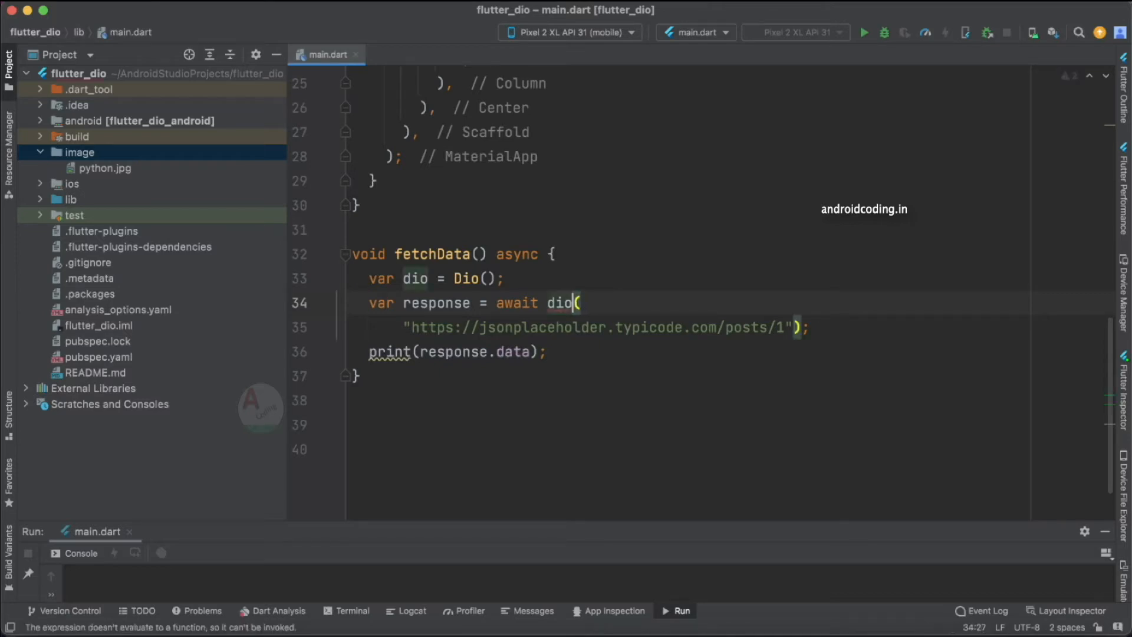
text(.)
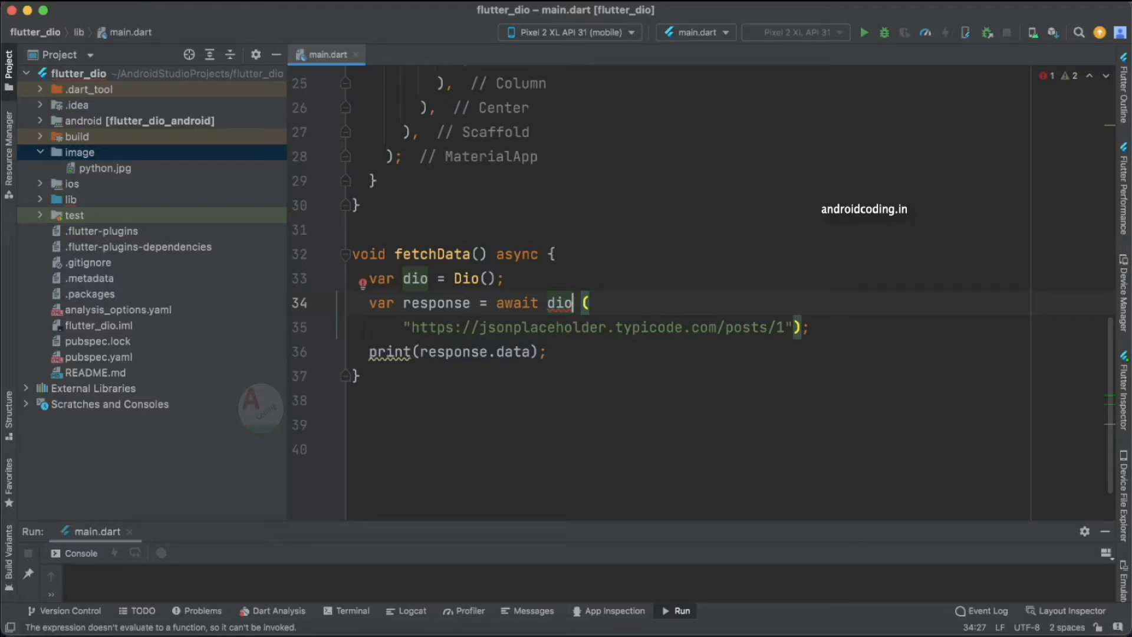
text(.)
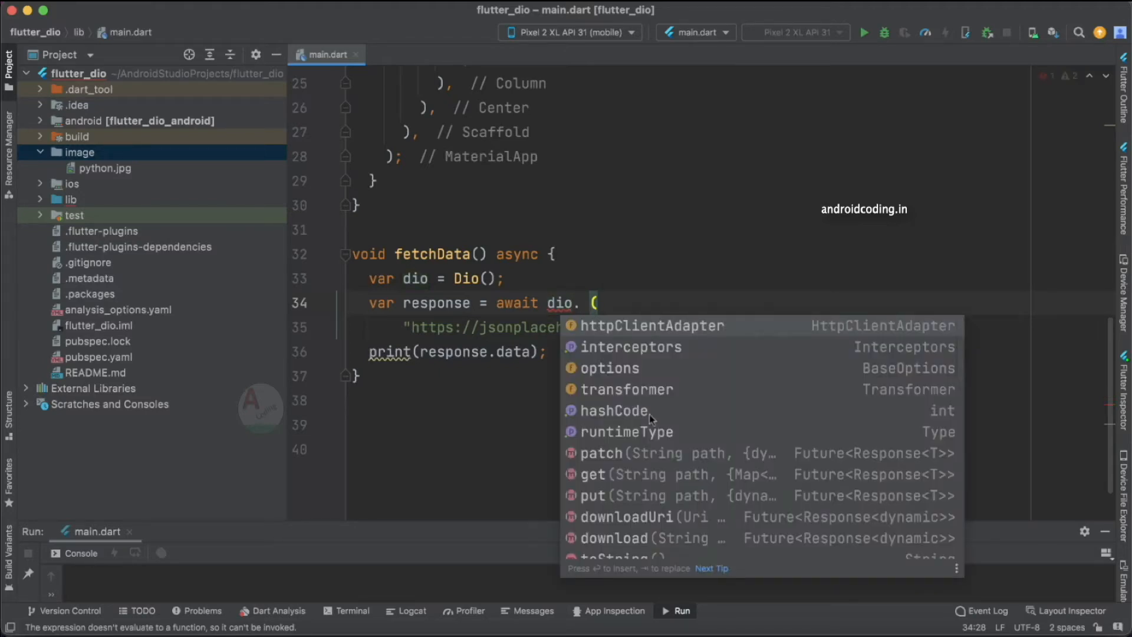
scroll(down, 3)
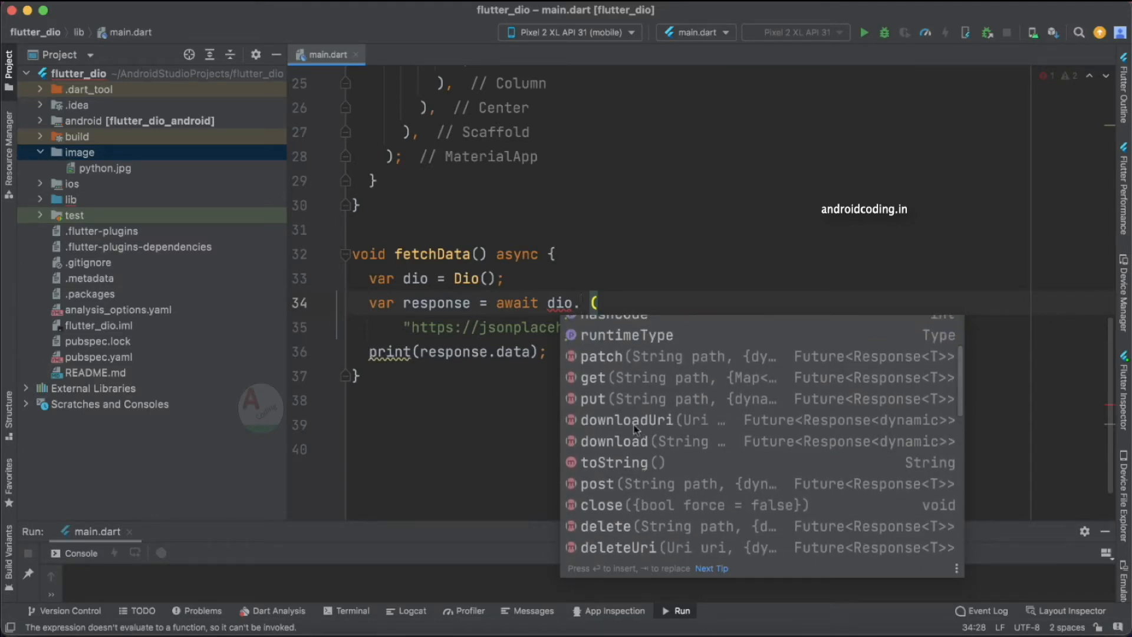
click(592, 399)
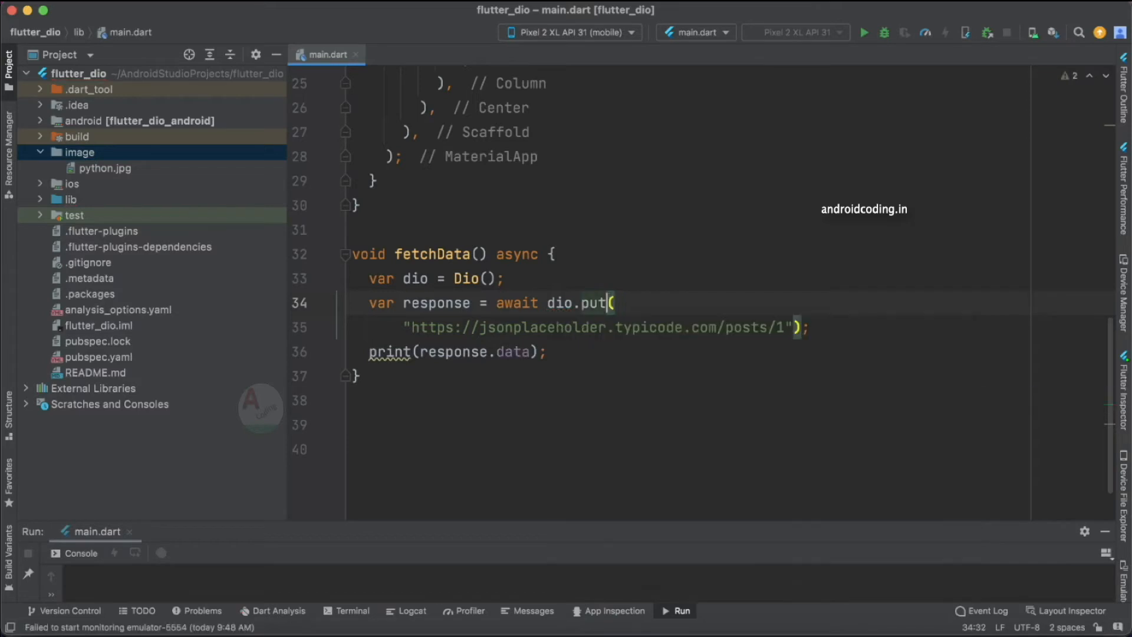
mouse_move(687, 312)
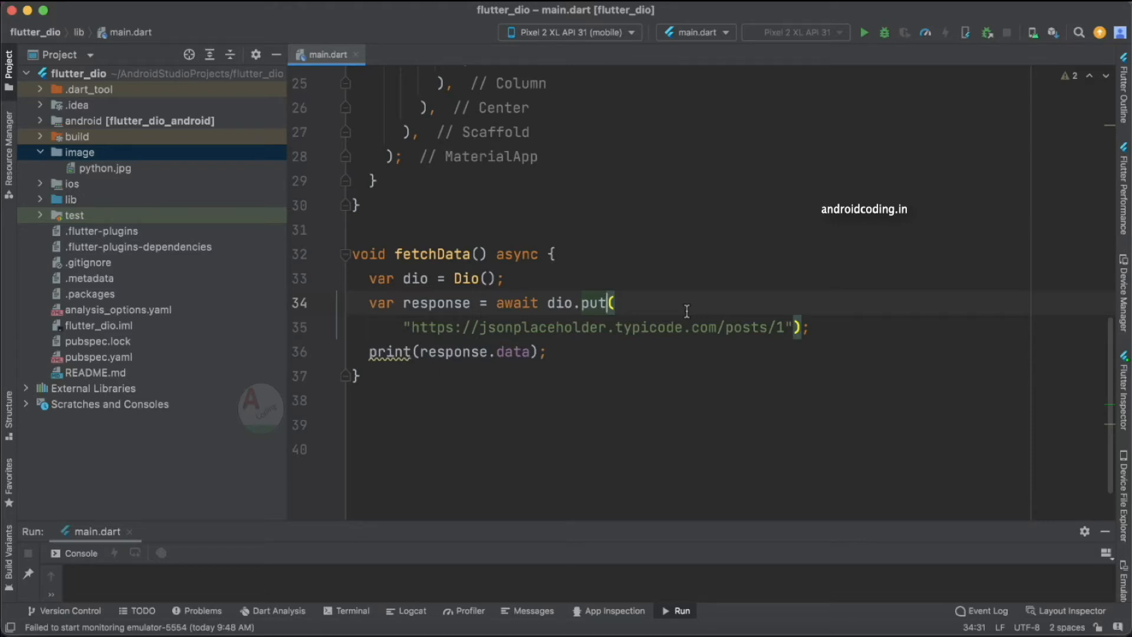
click(794, 327)
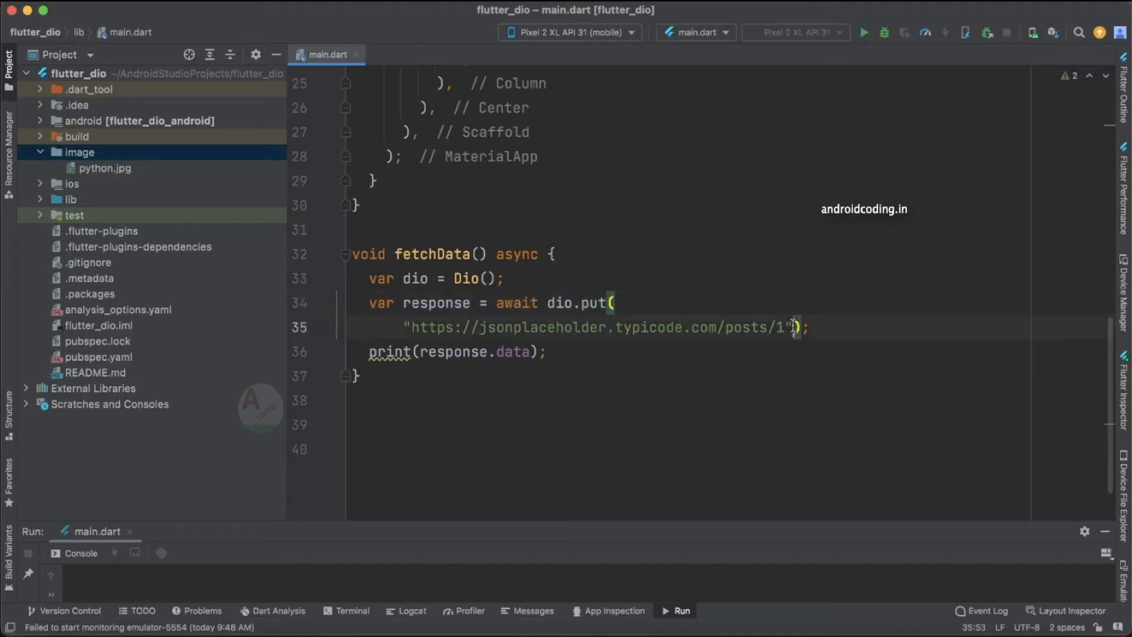
key(Enter)
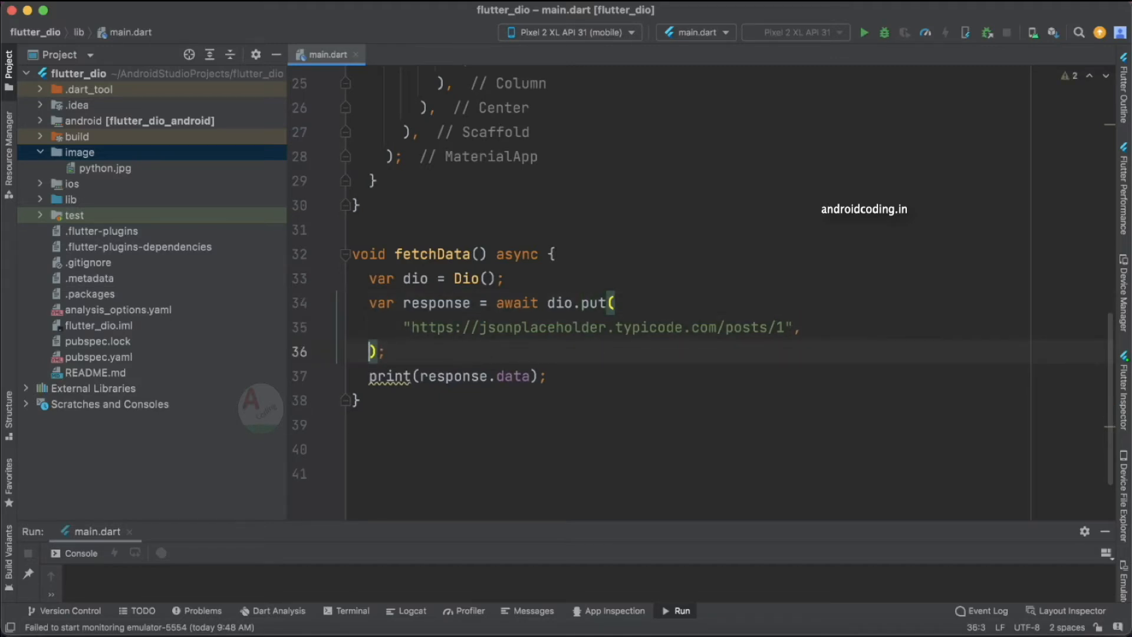
text(data: {)
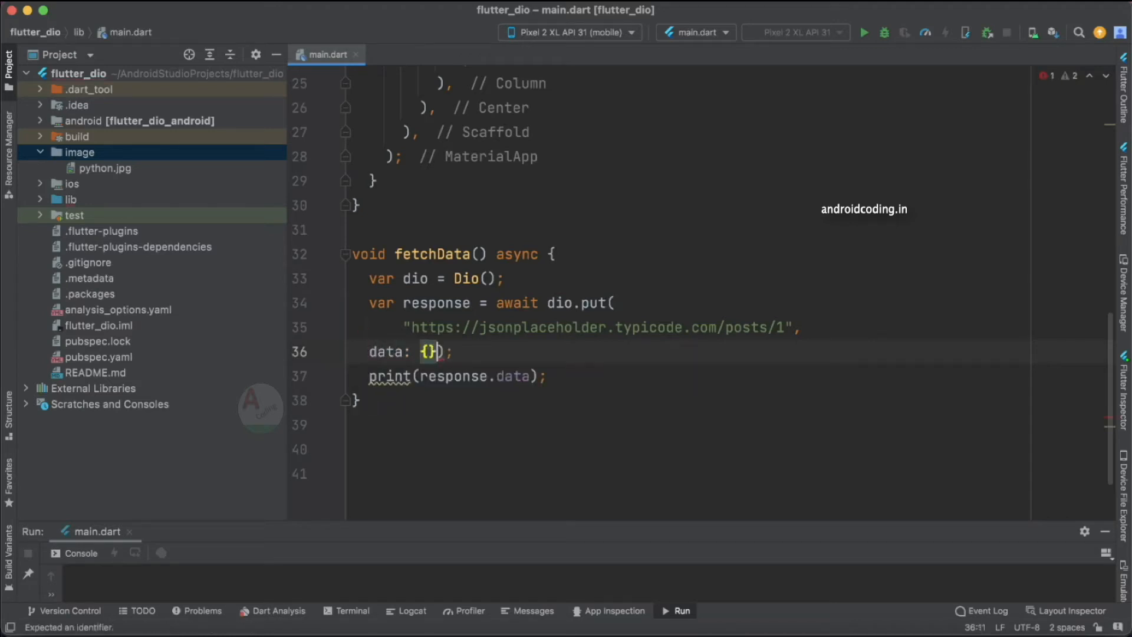
text('name)
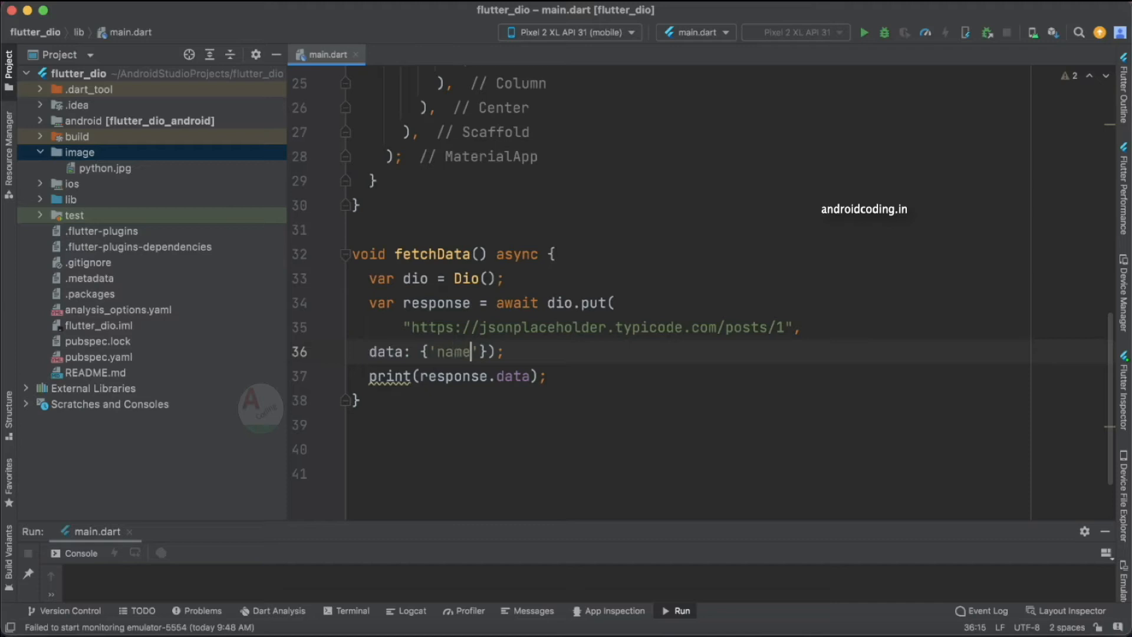
text(':')
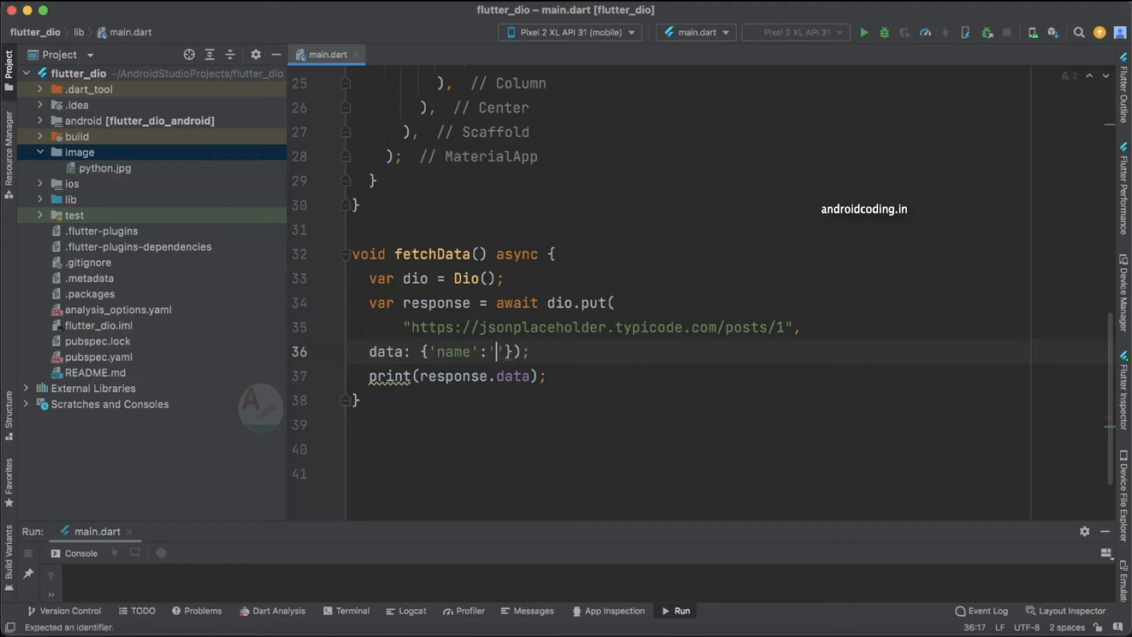
text(abhi)
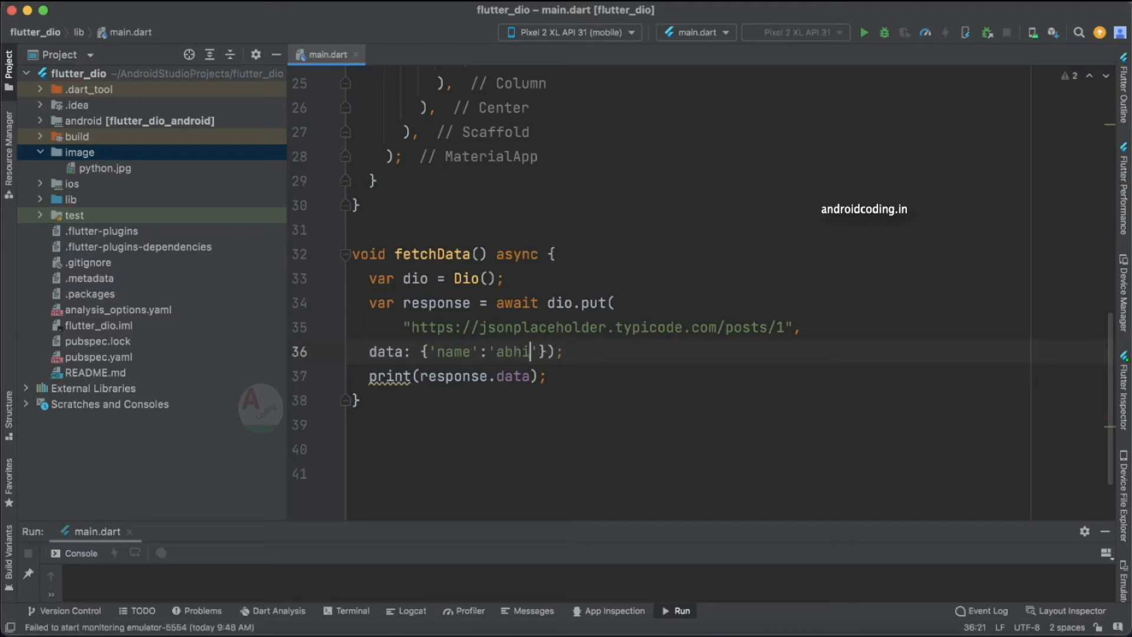
text(, ')
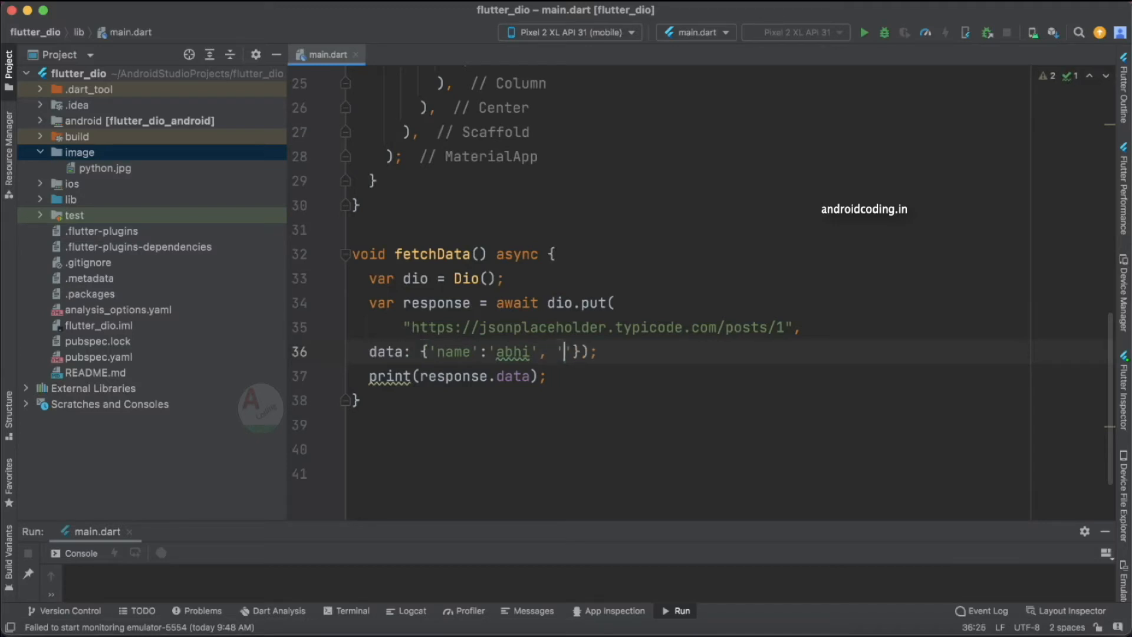
text('email')
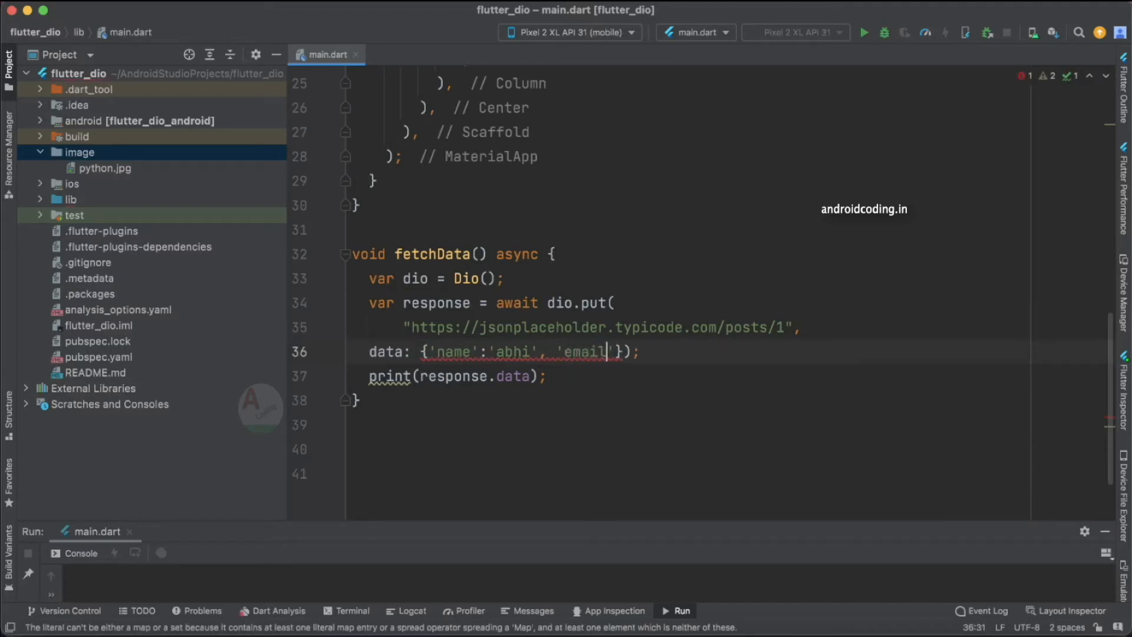
text(:')
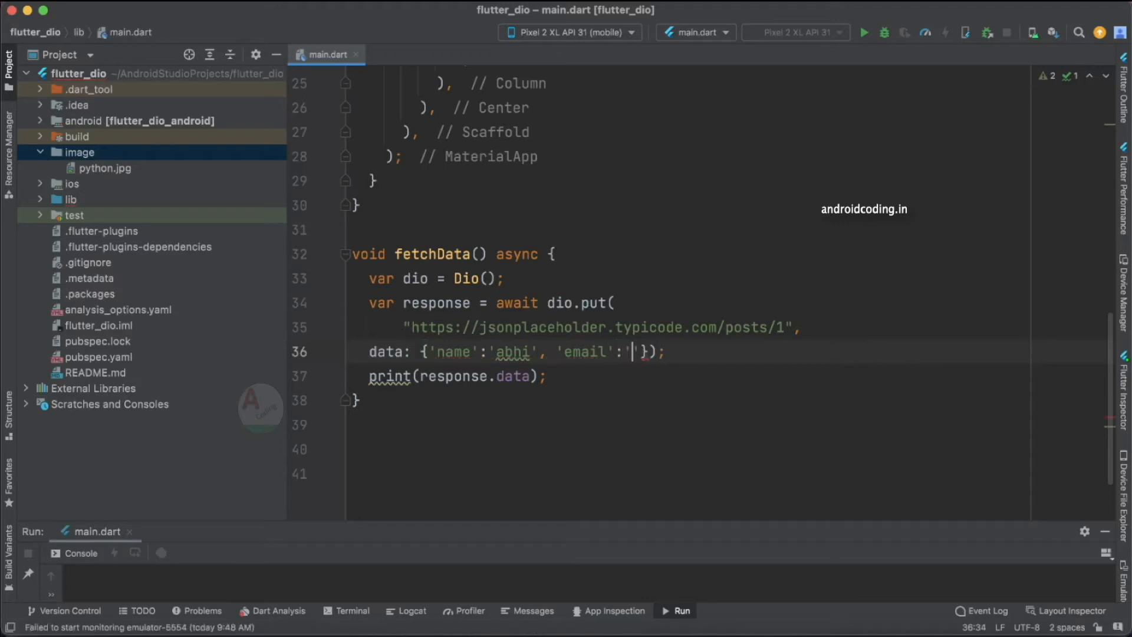
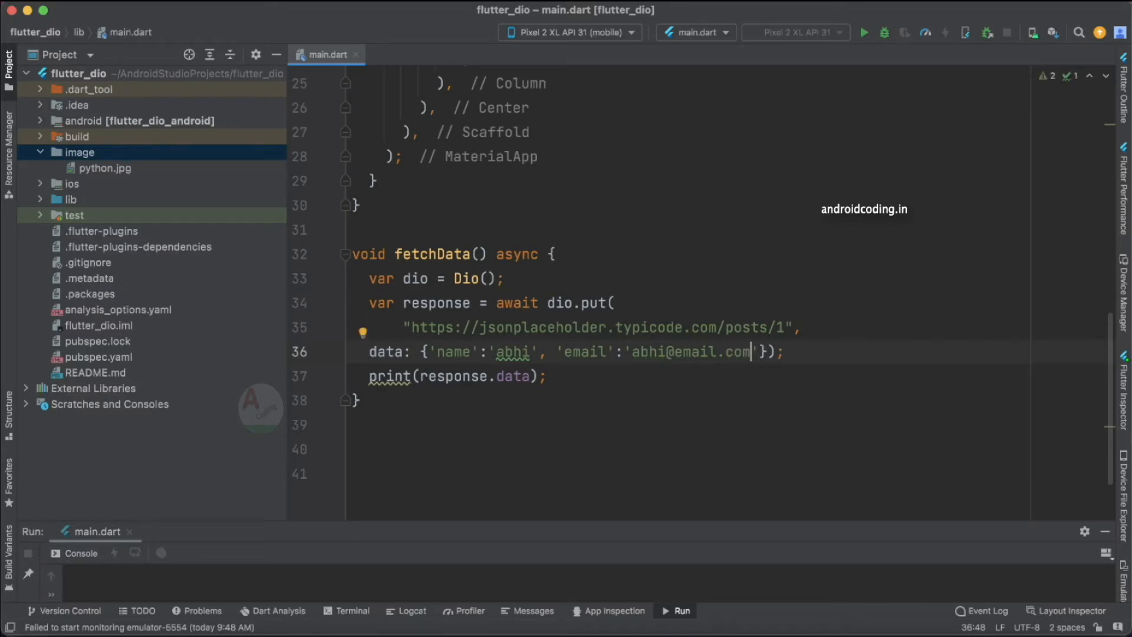
mouse_move(789, 404)
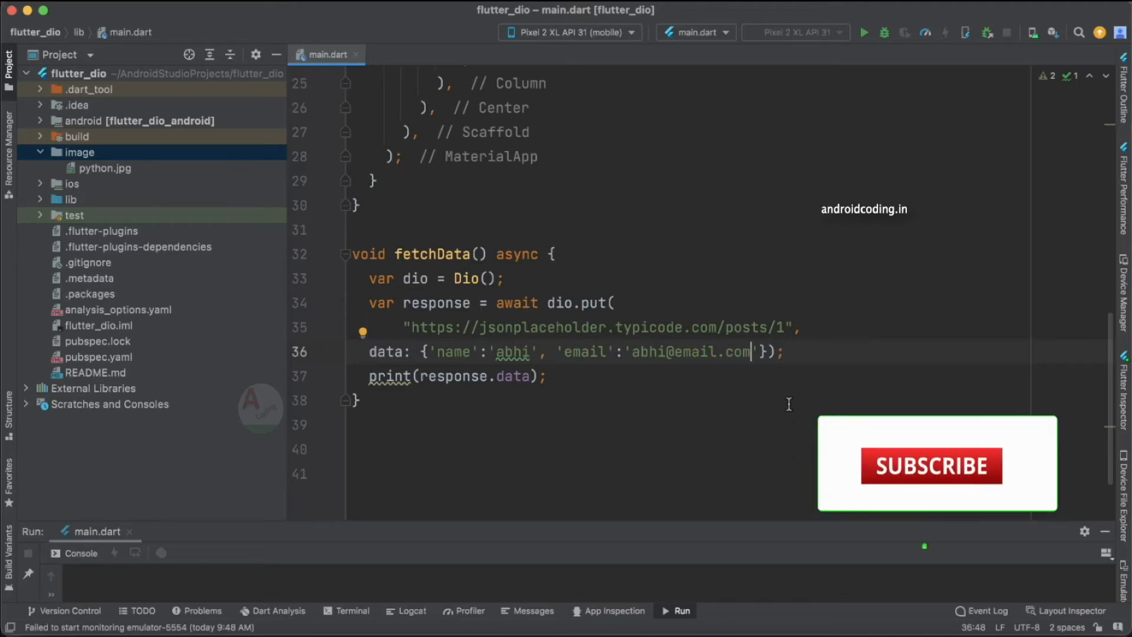
Run main.dart on the Pixel 2 XL emulator.
click(931, 466)
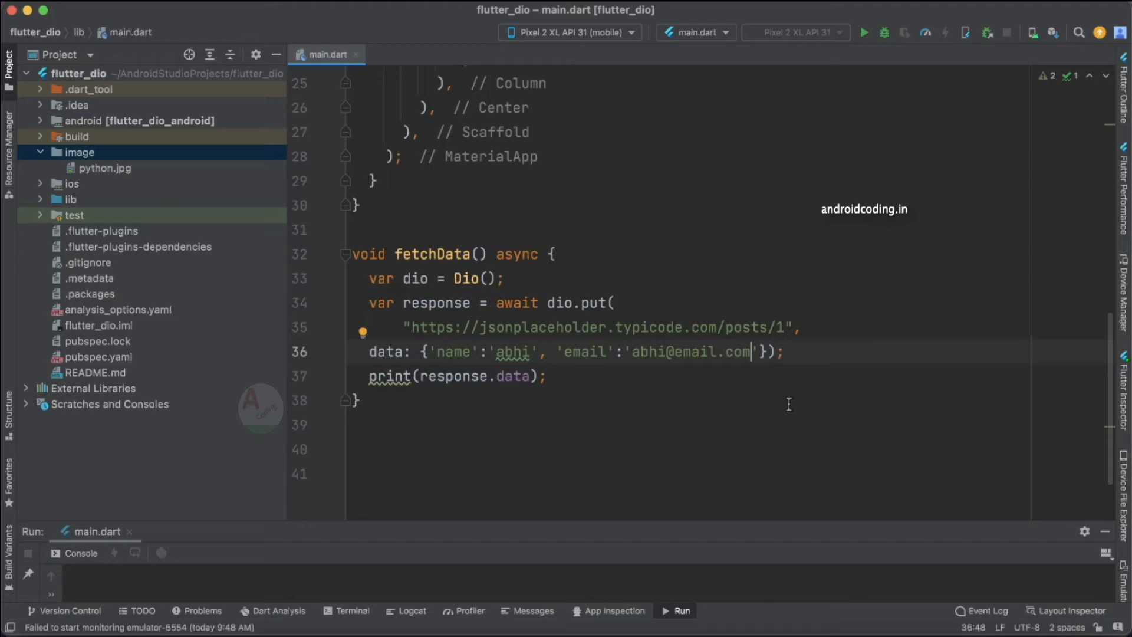
click(867, 33)
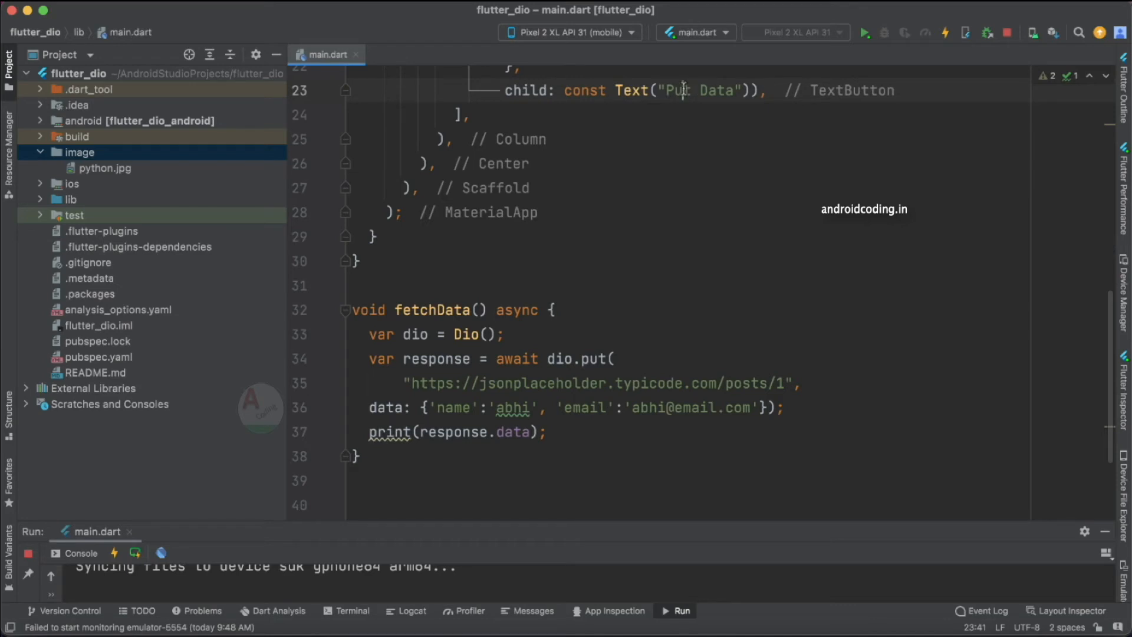
Change the button text to "Update Data" and rename fetchData to updateData.
text(Upda)
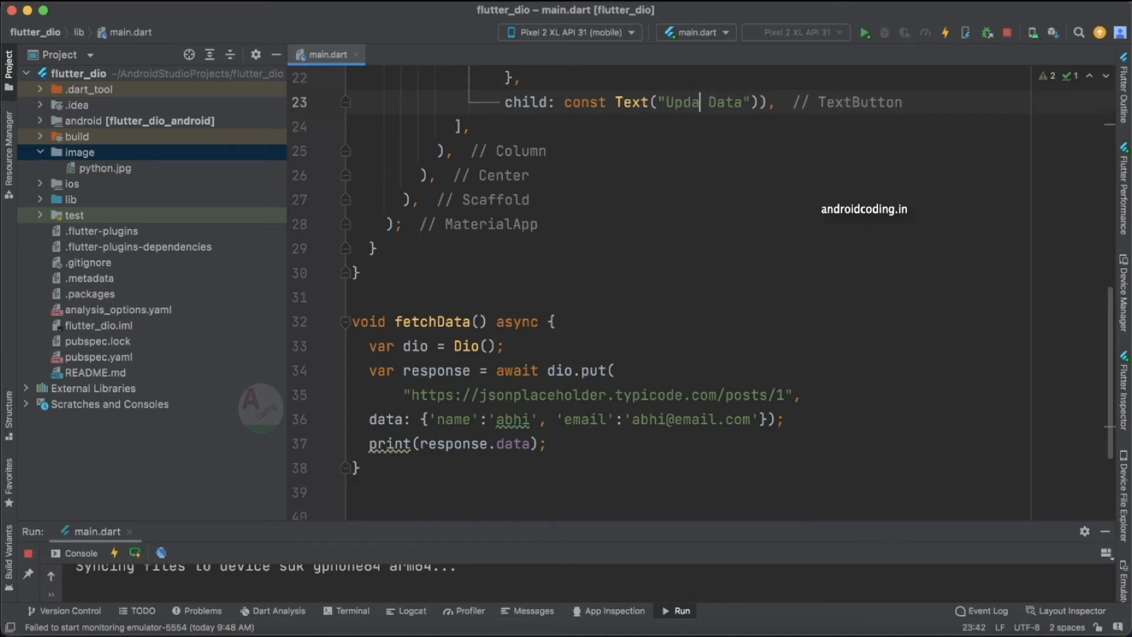
text(te)
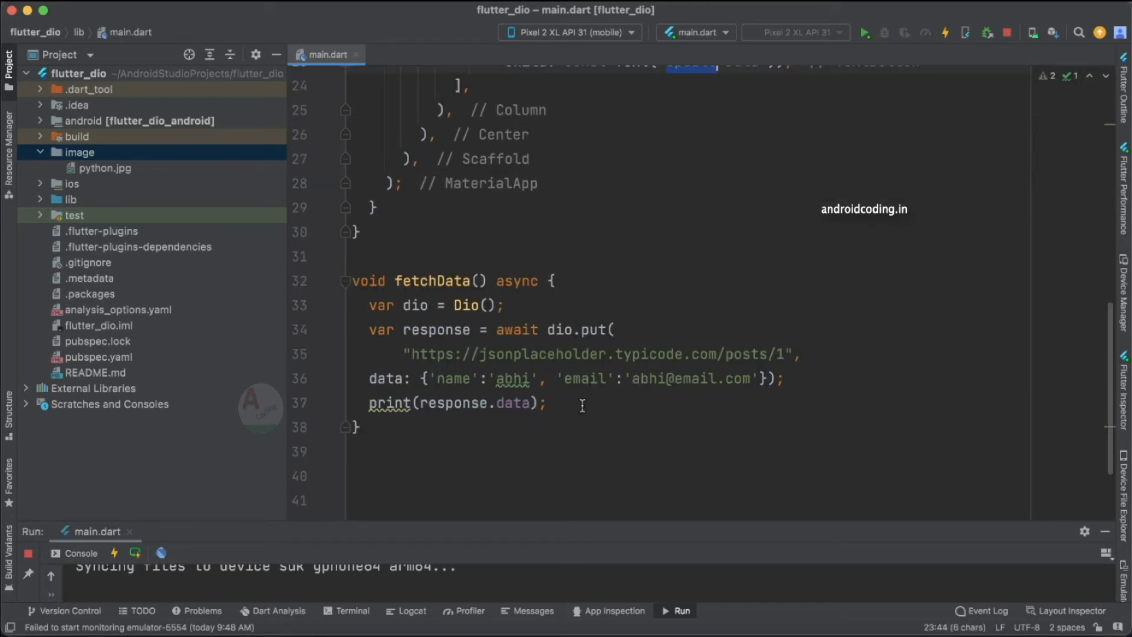
mouse_move(748, 306)
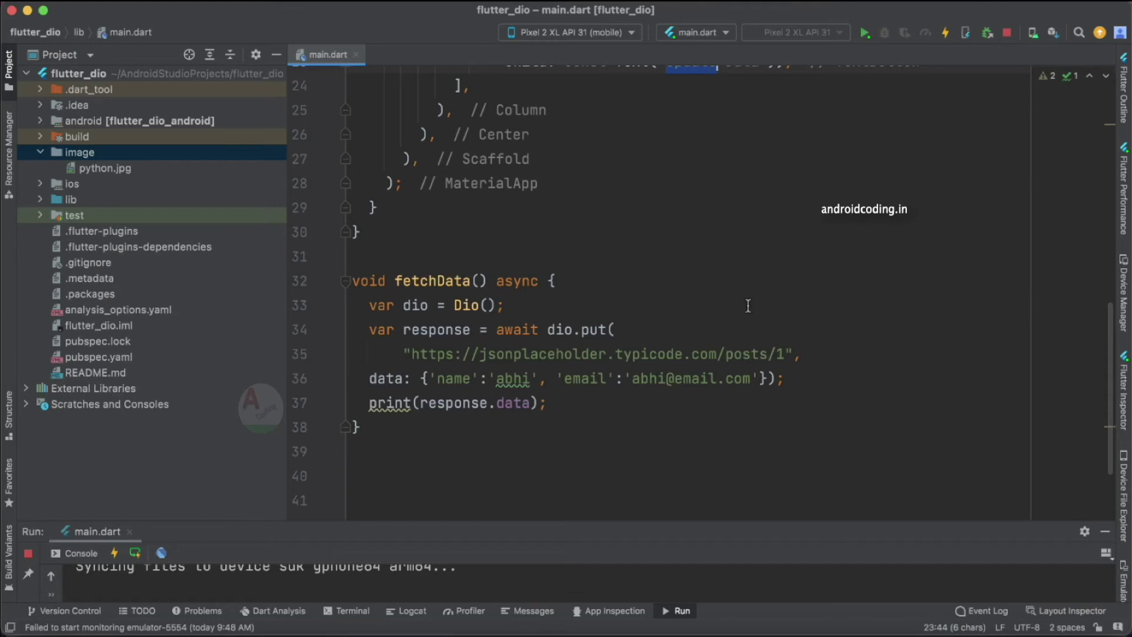
double_click(432, 280)
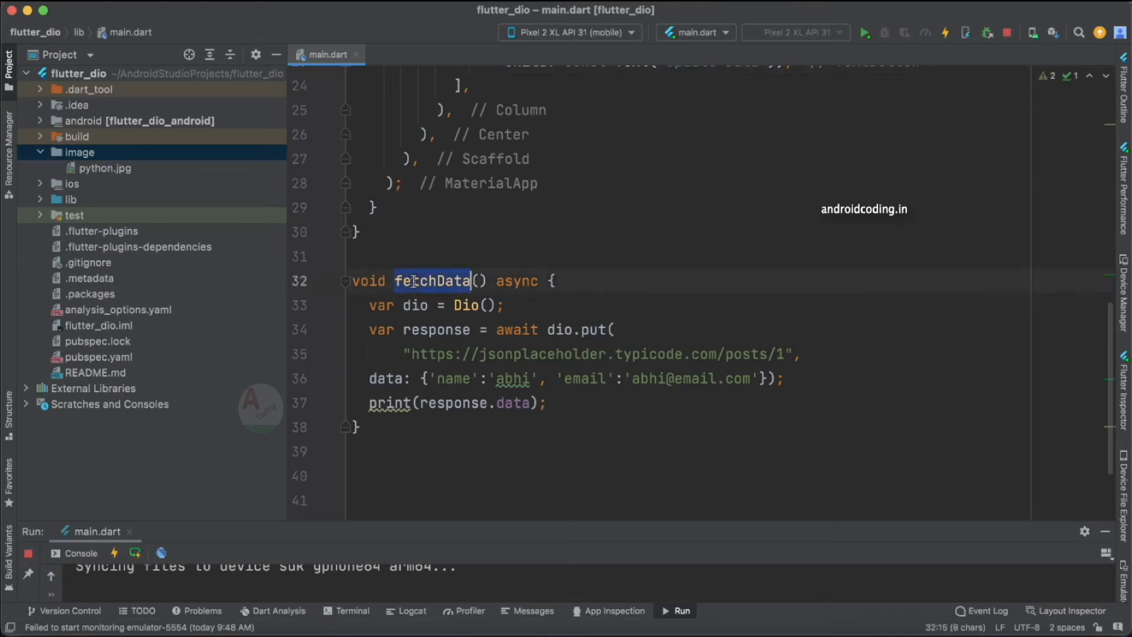
text(updateD)
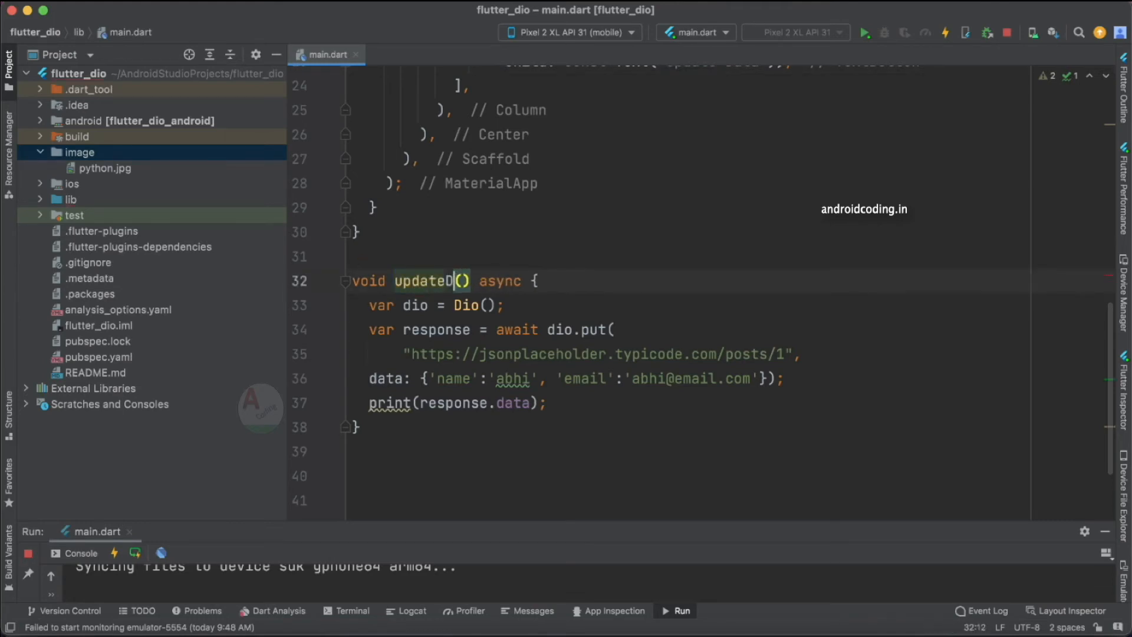
text(ata)
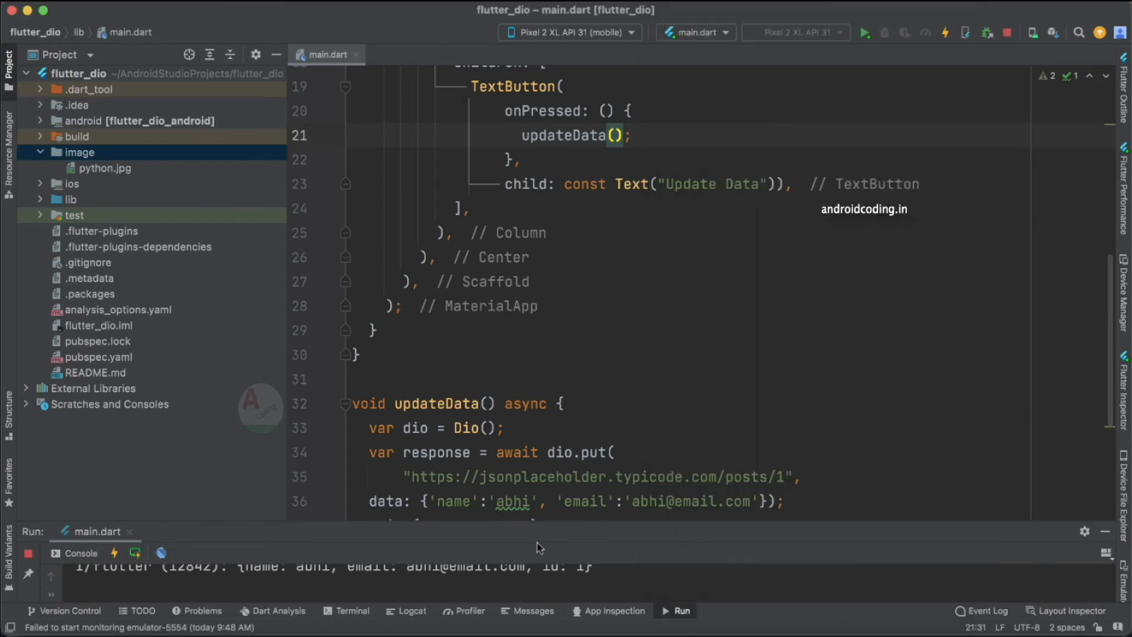
mouse_move(535, 540)
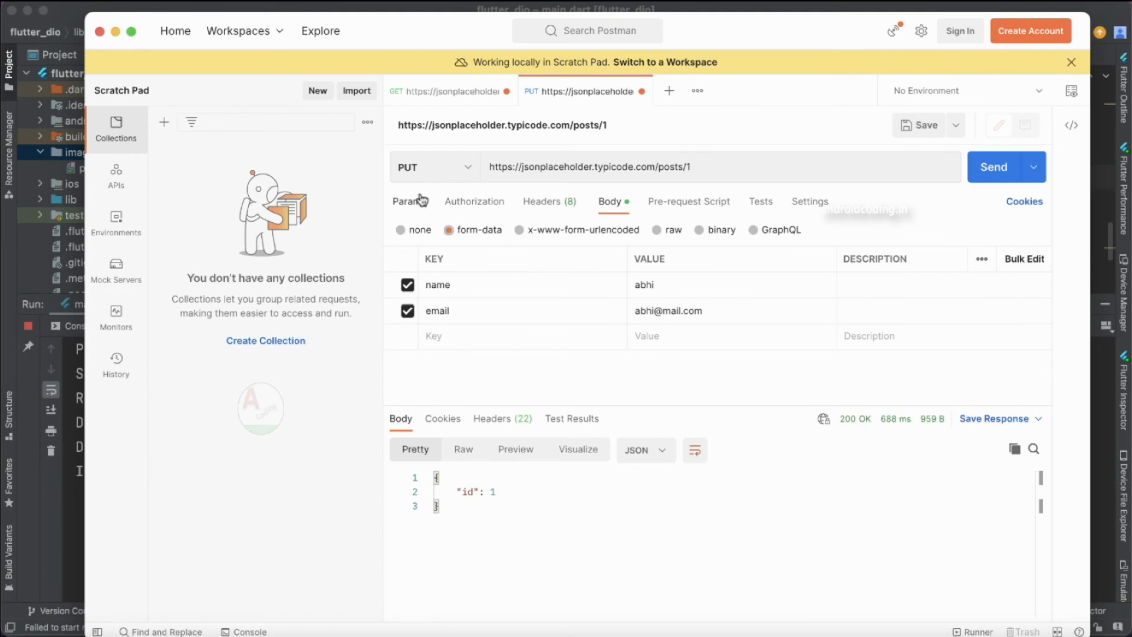
mouse_move(427, 171)
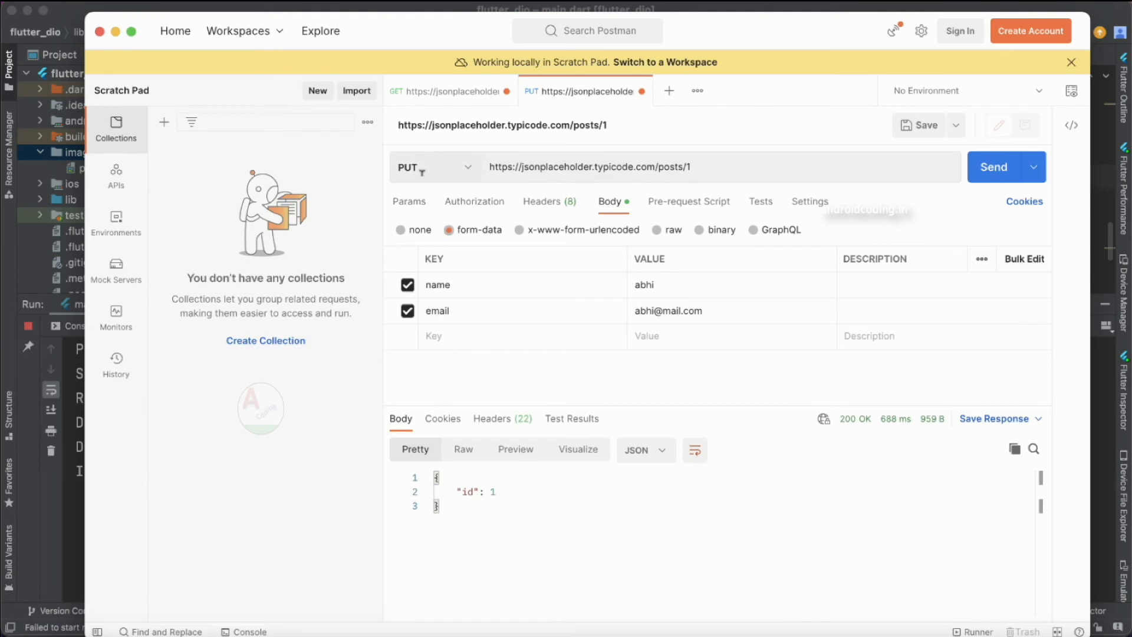
mouse_move(695, 447)
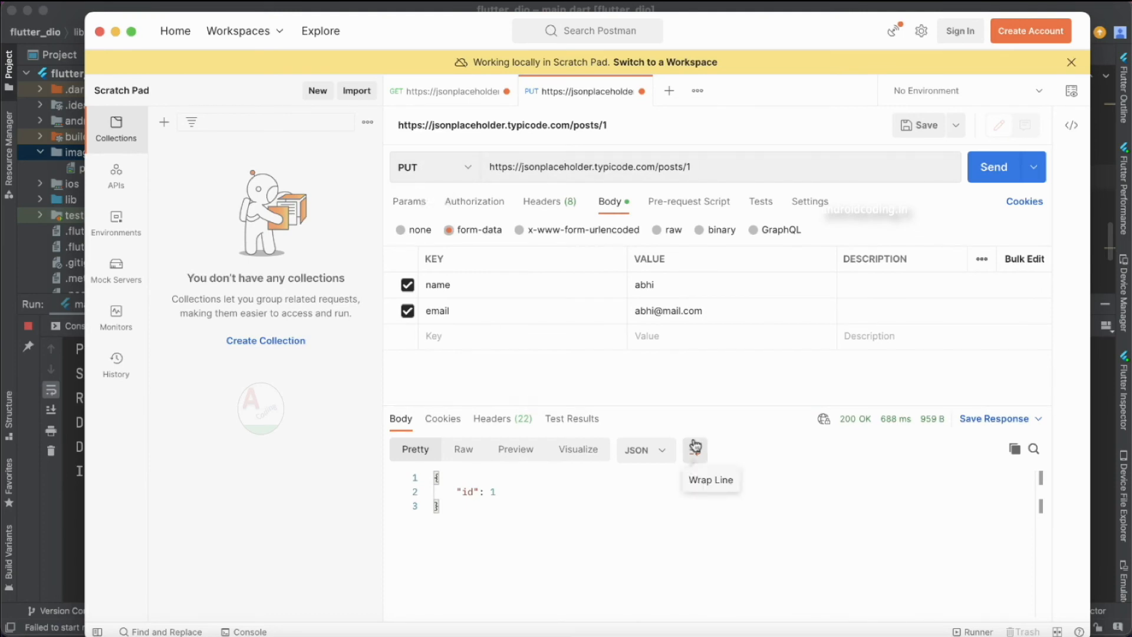
mouse_move(855, 419)
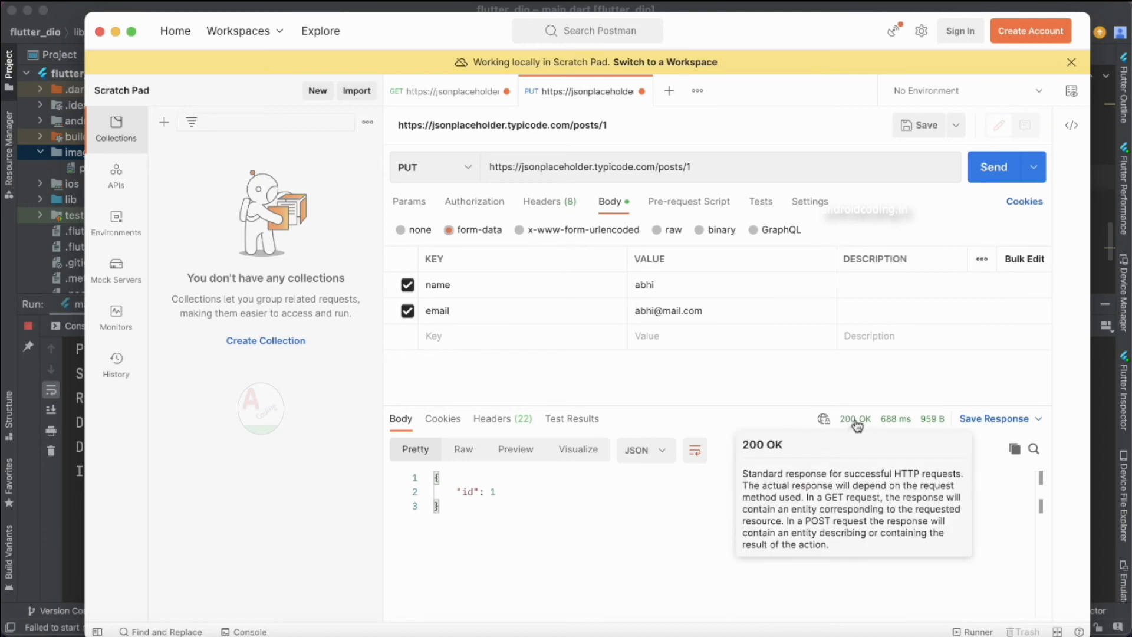
mouse_move(400, 185)
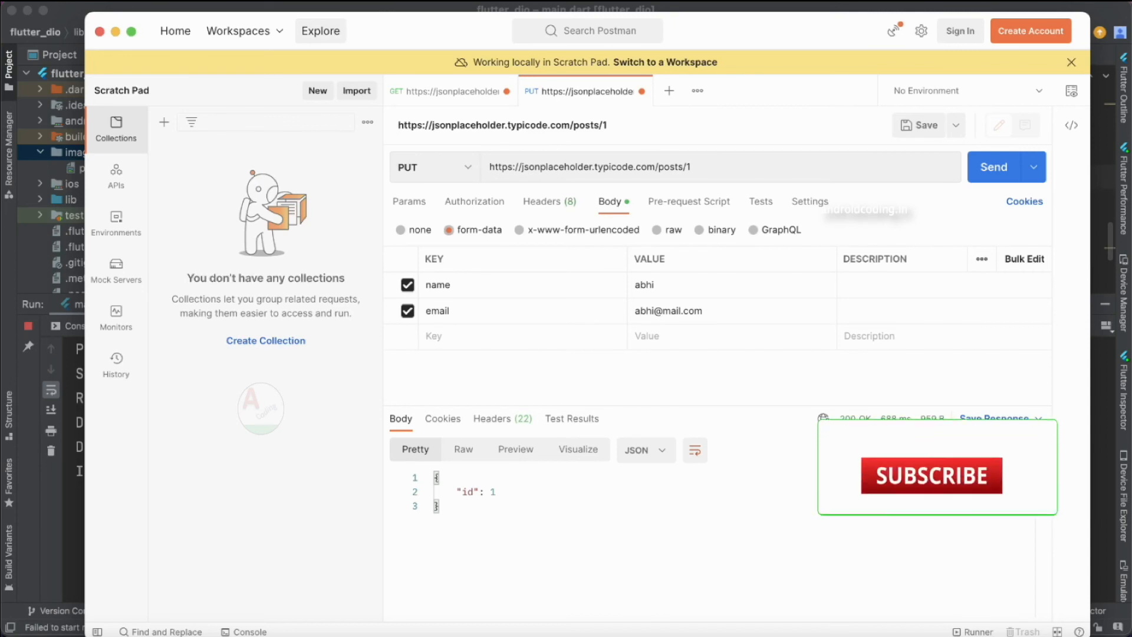
click(932, 476)
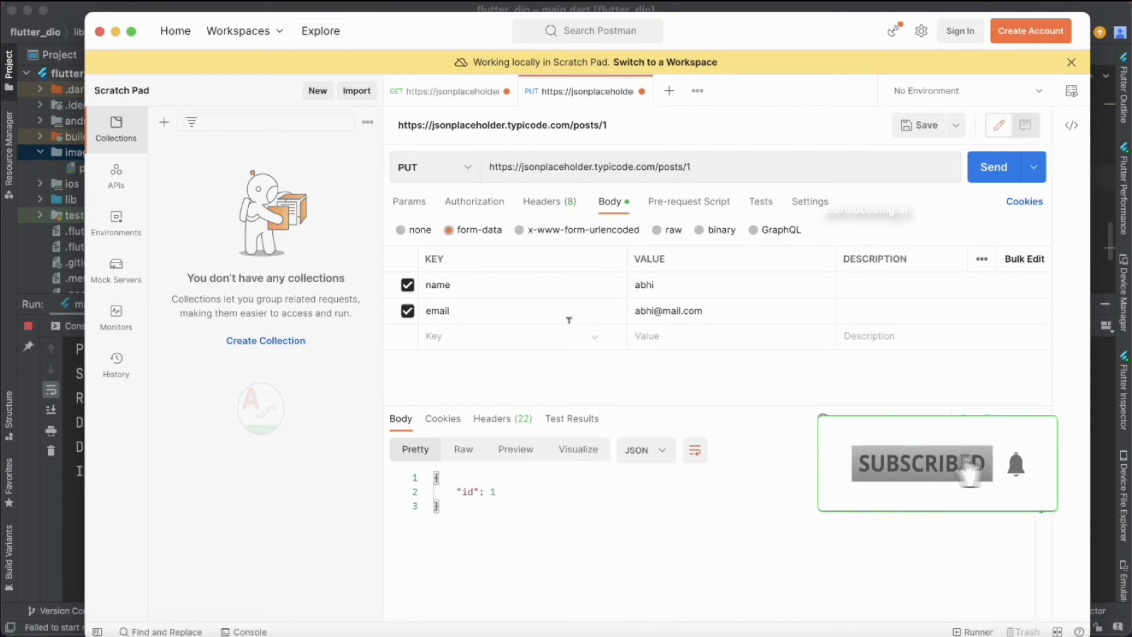